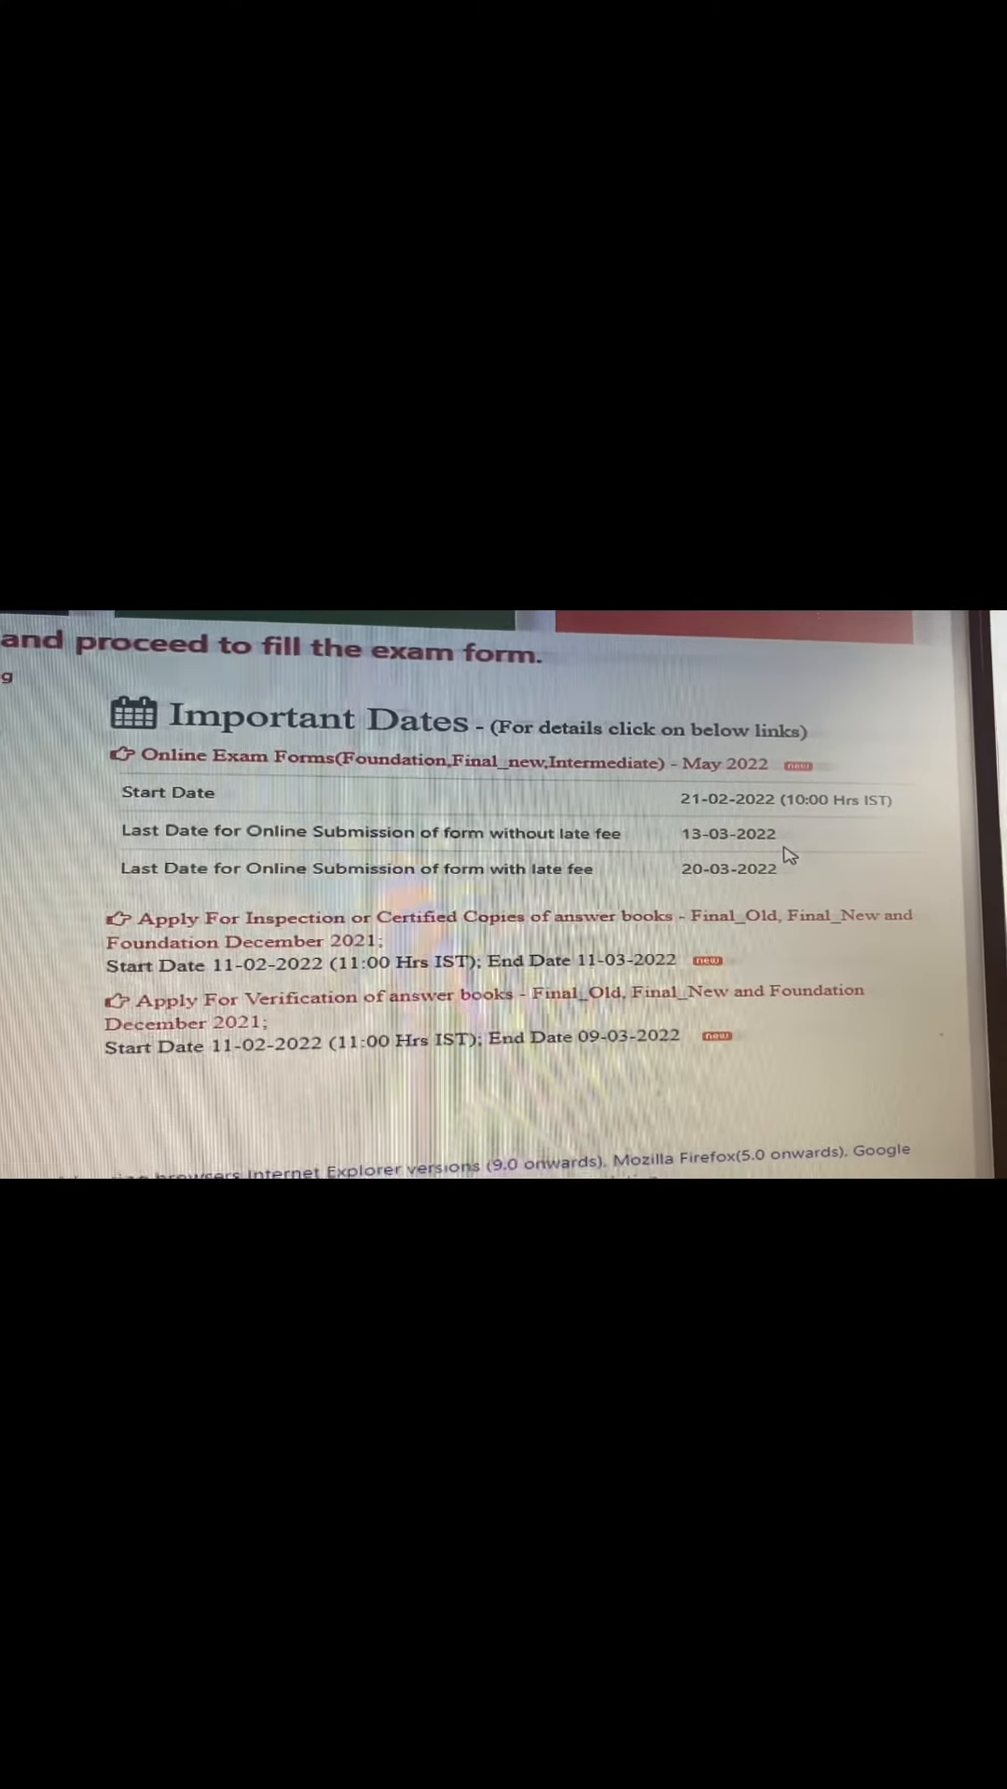
scroll("down", 3)
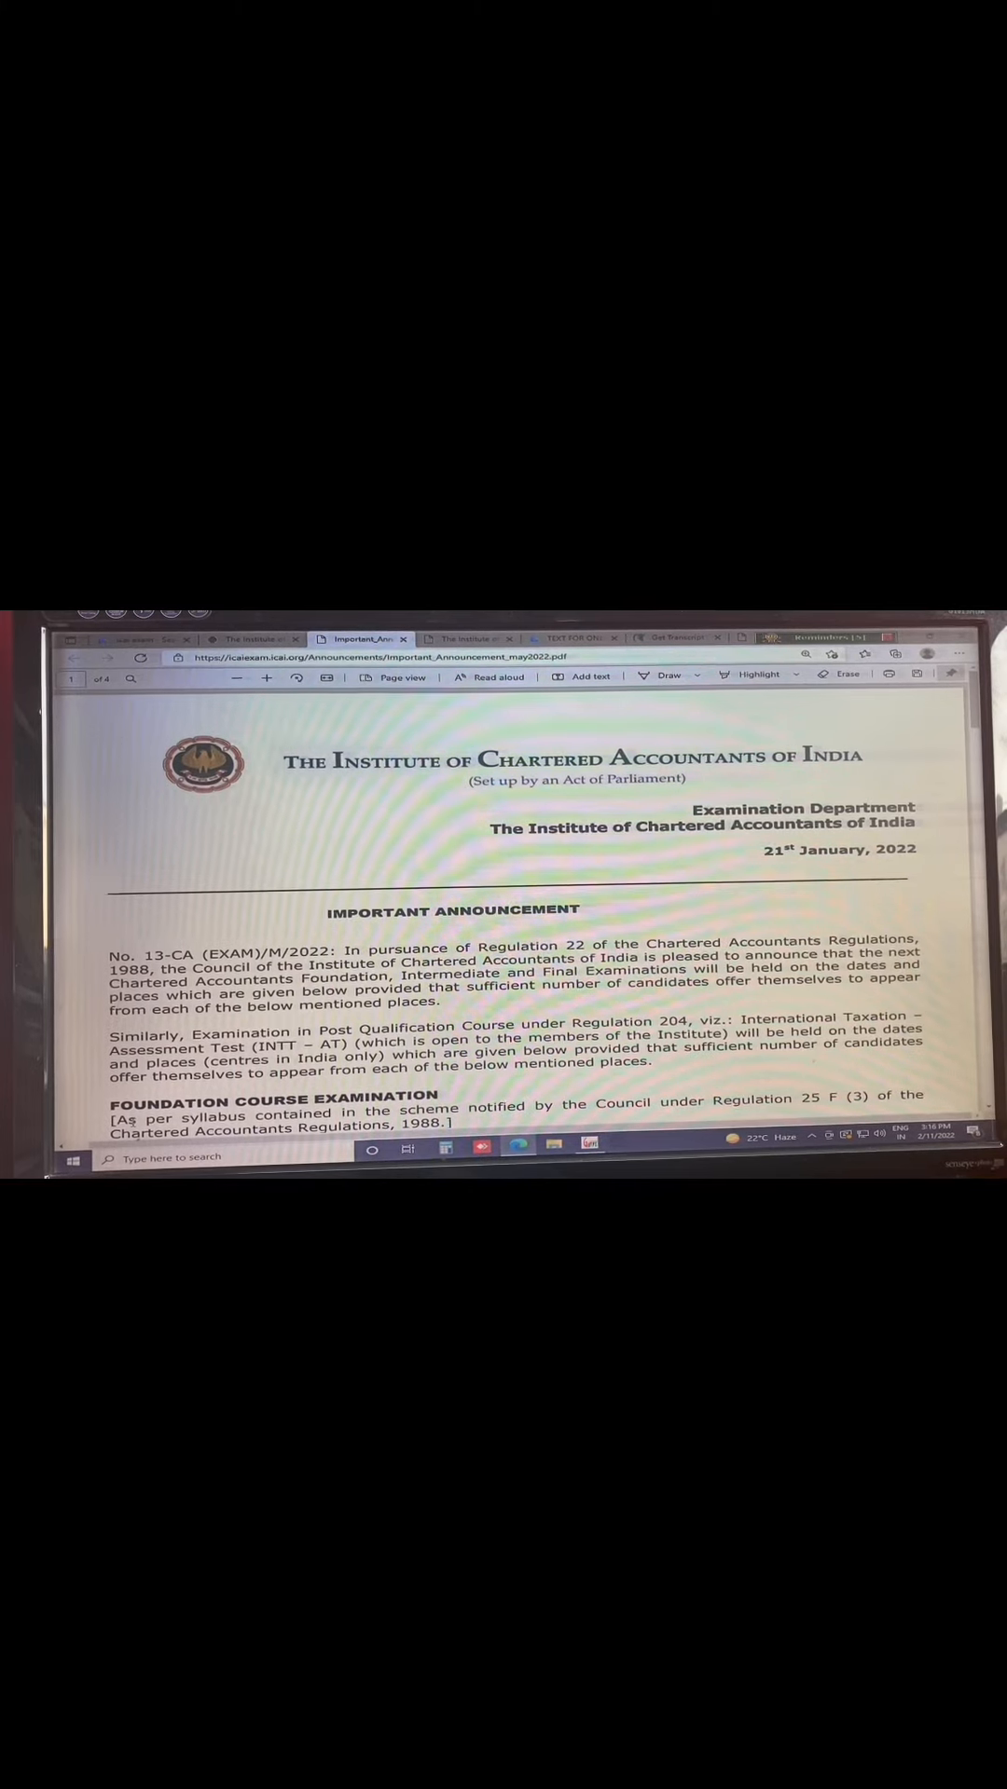
scroll("down", 3)
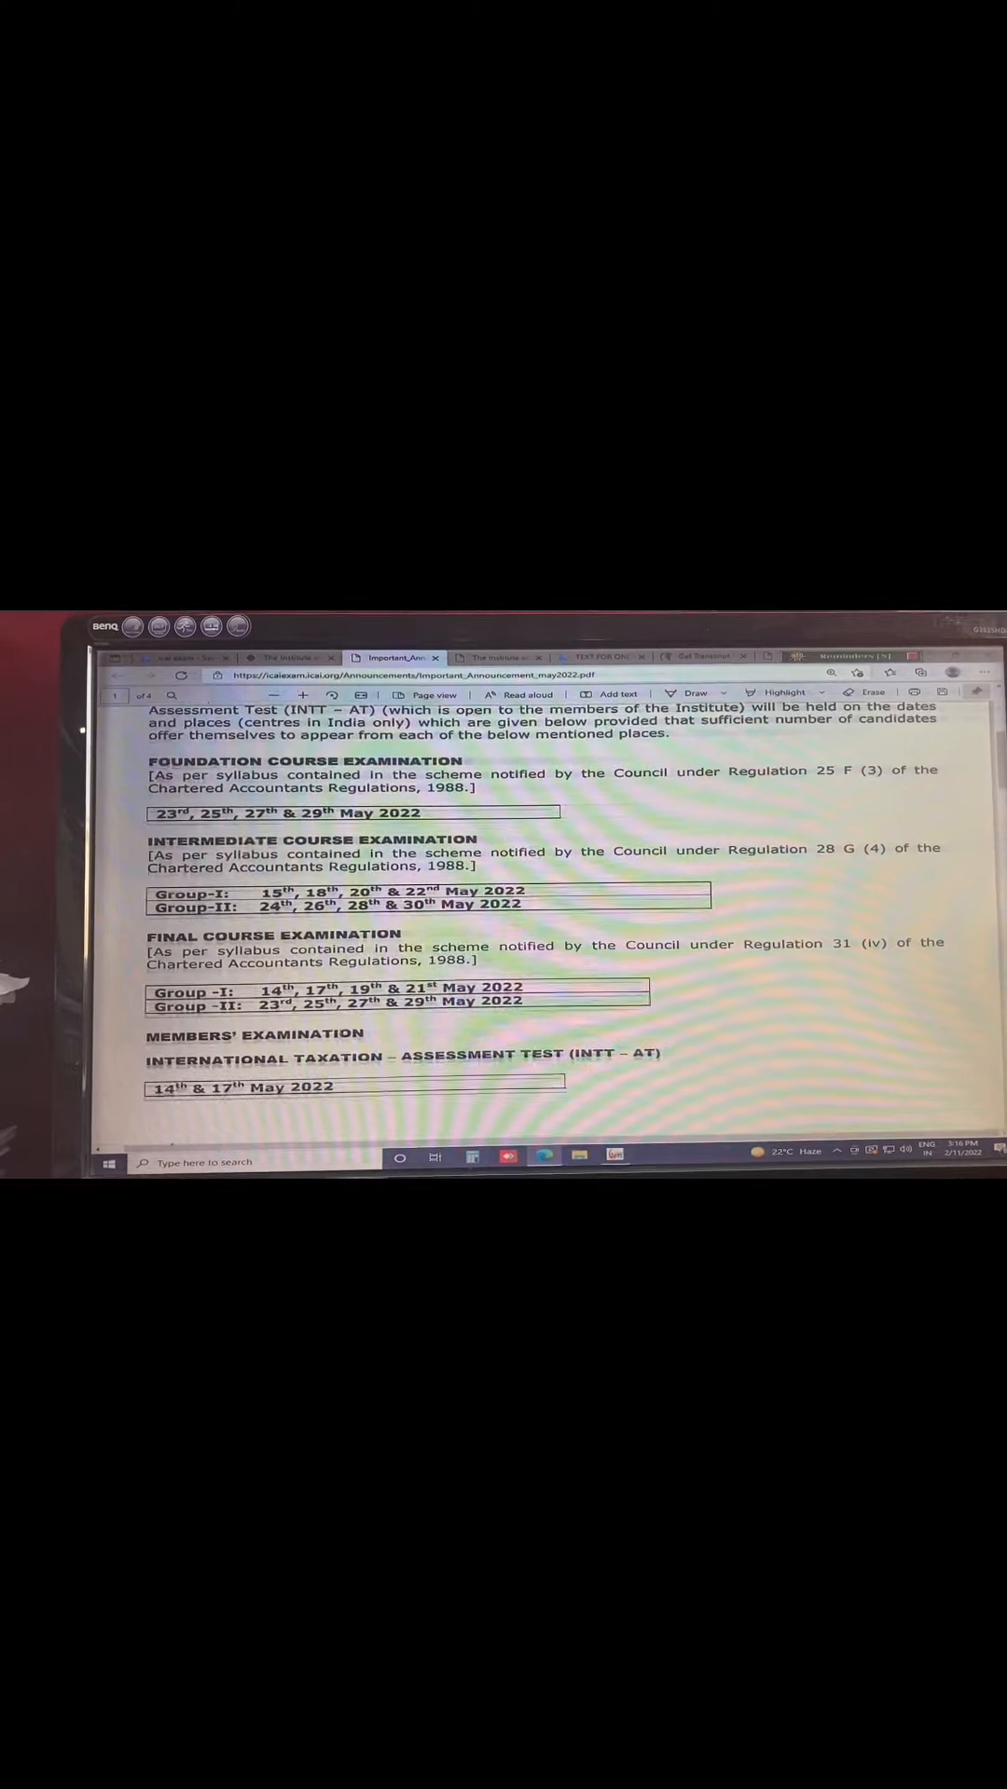
scroll("down", 3)
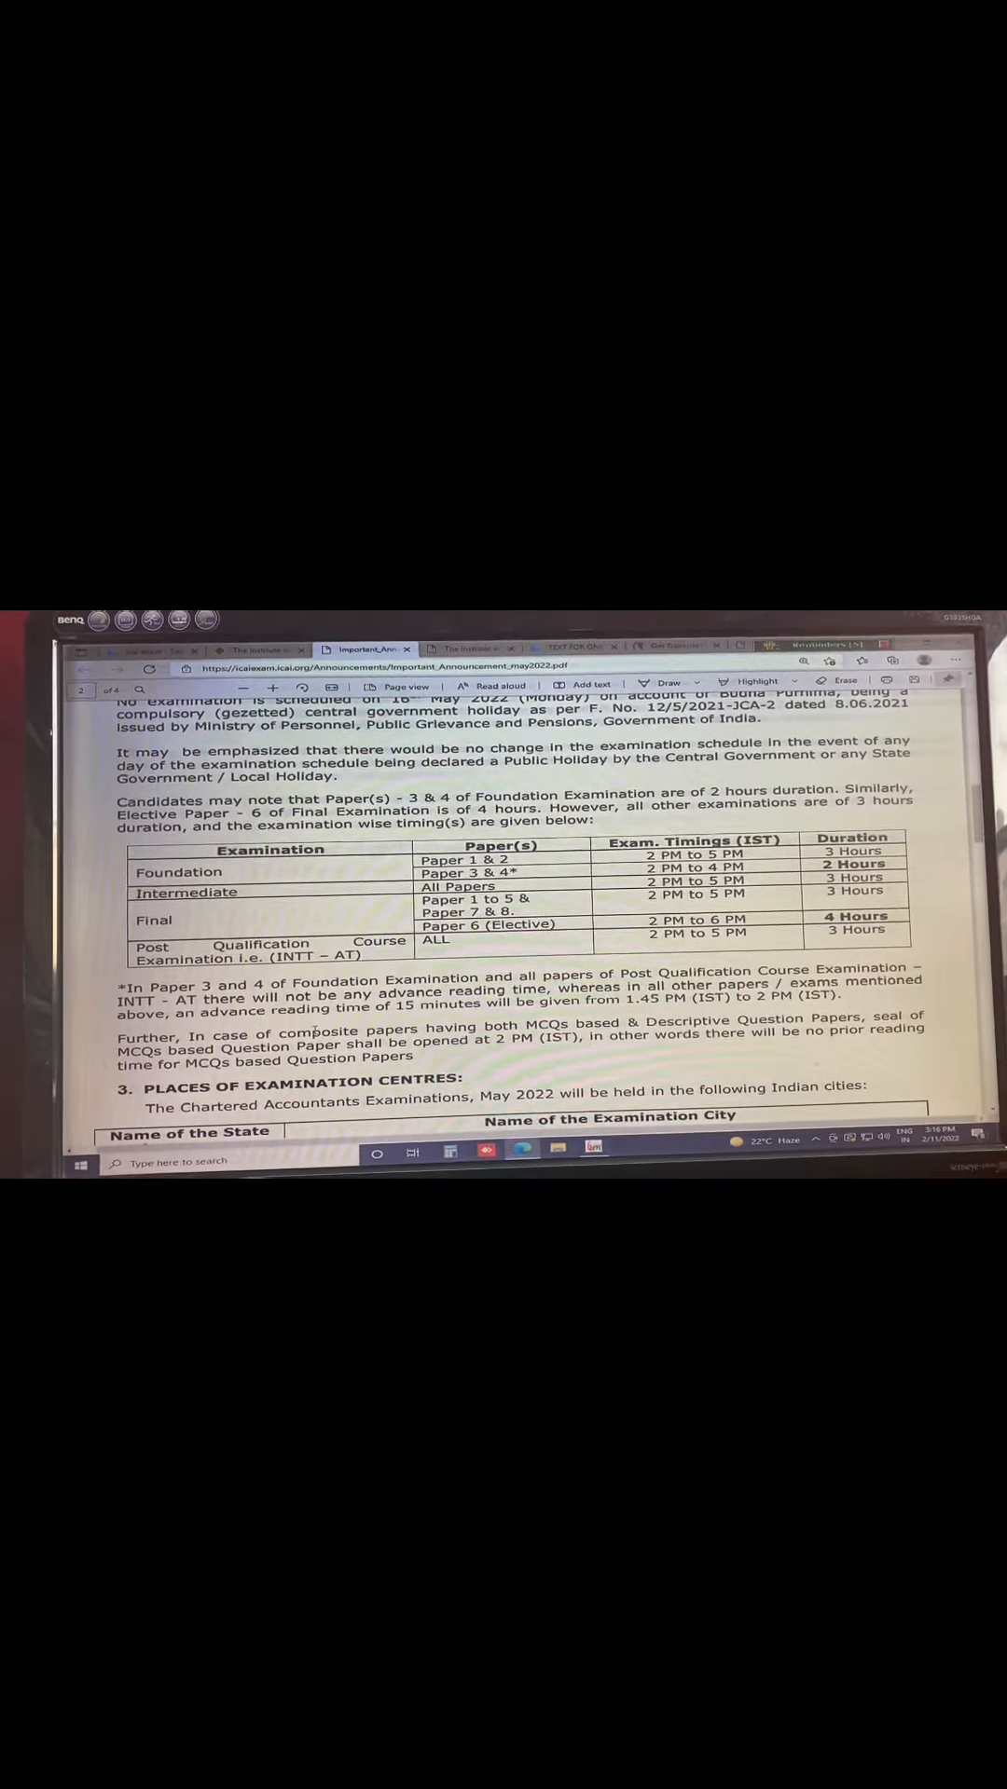
scroll("down", 3)
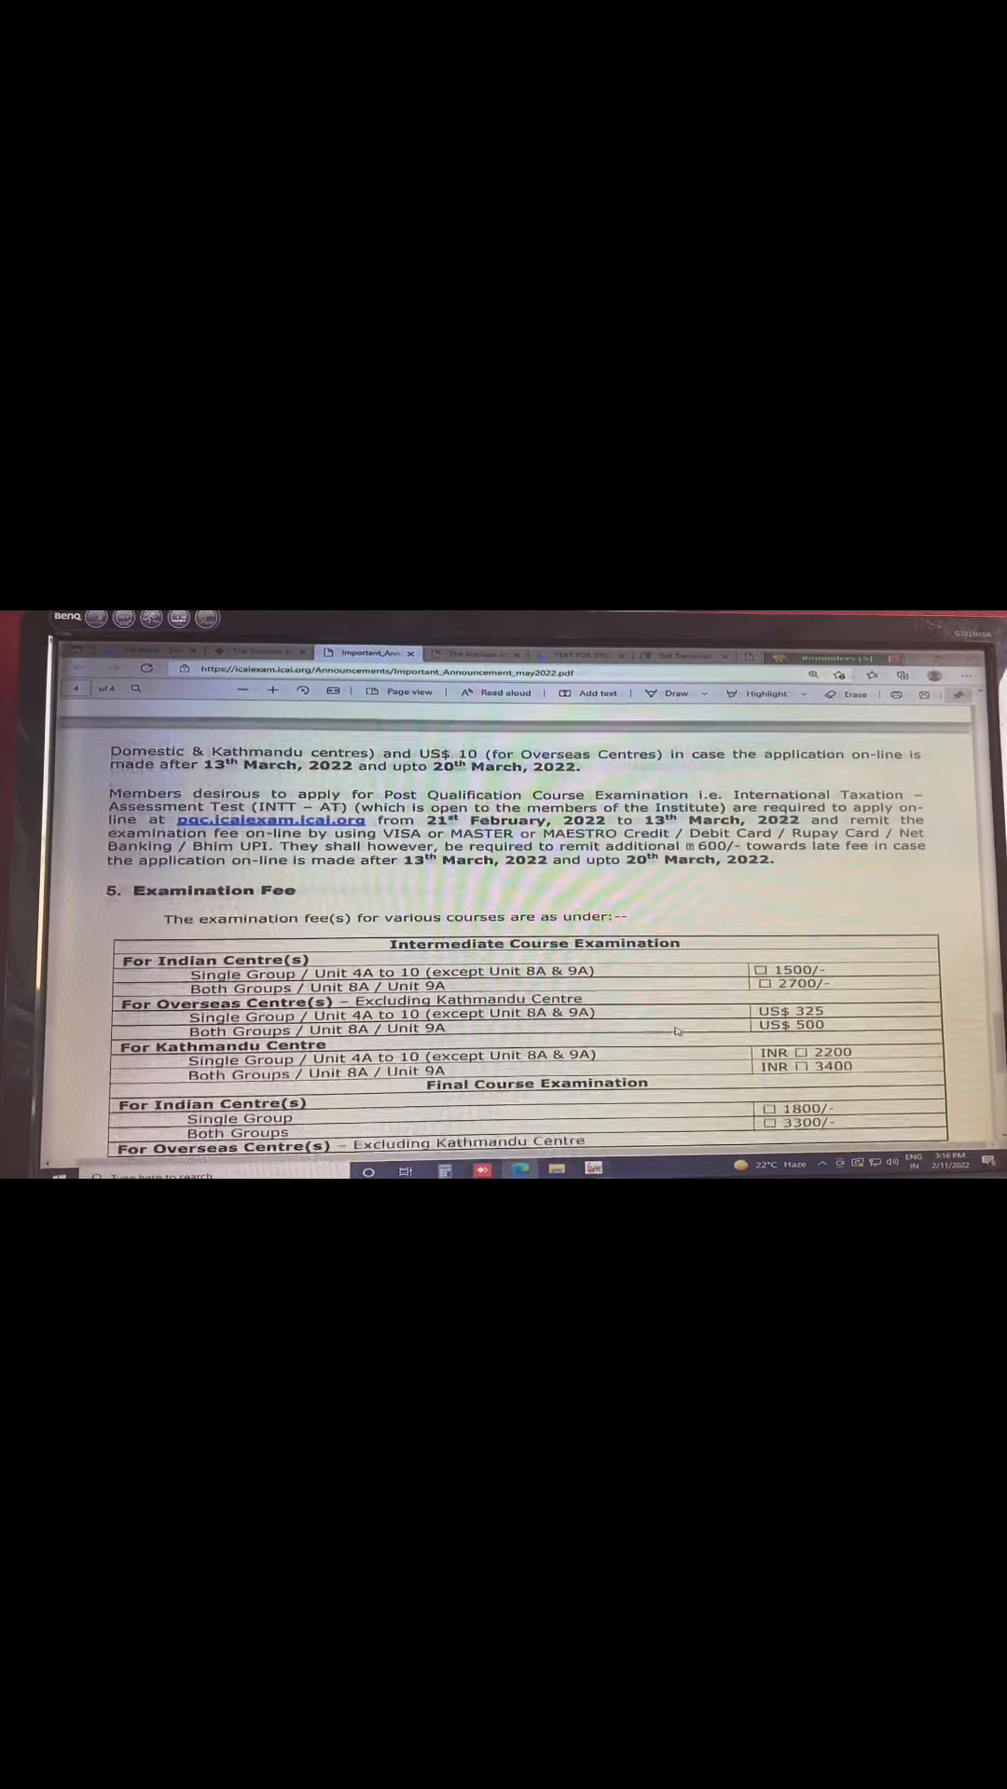
scroll("down", 3)
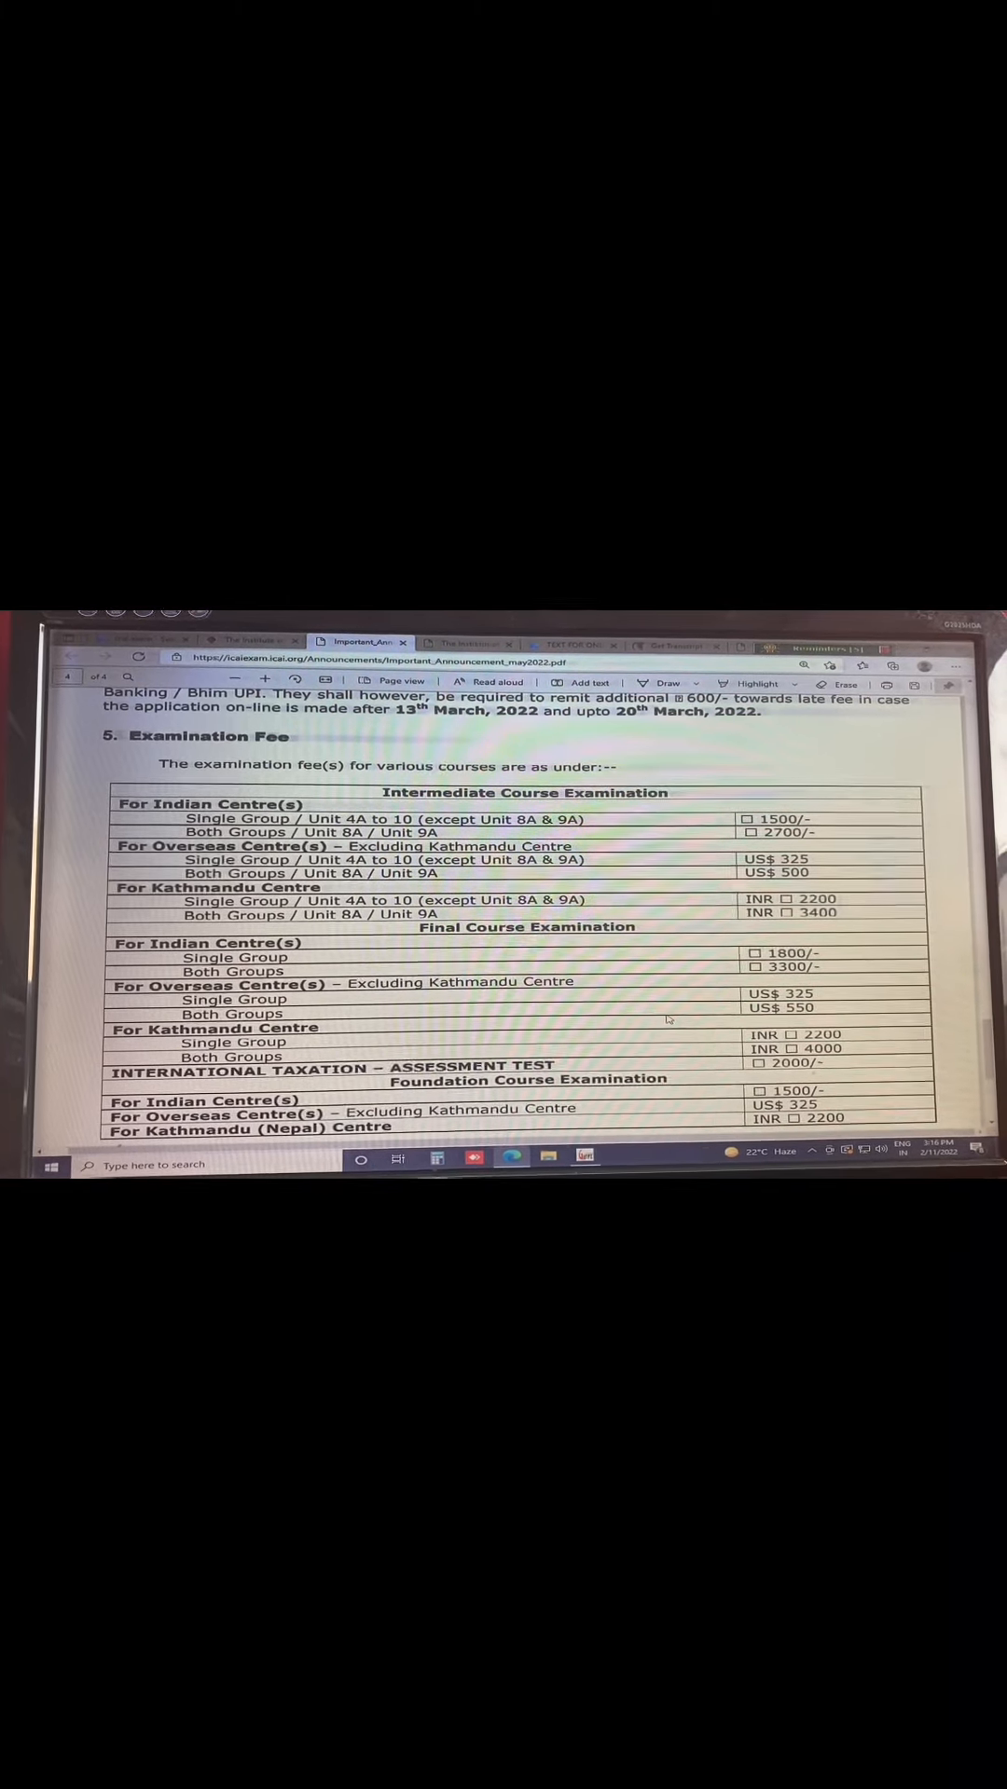
scroll("down", 3)
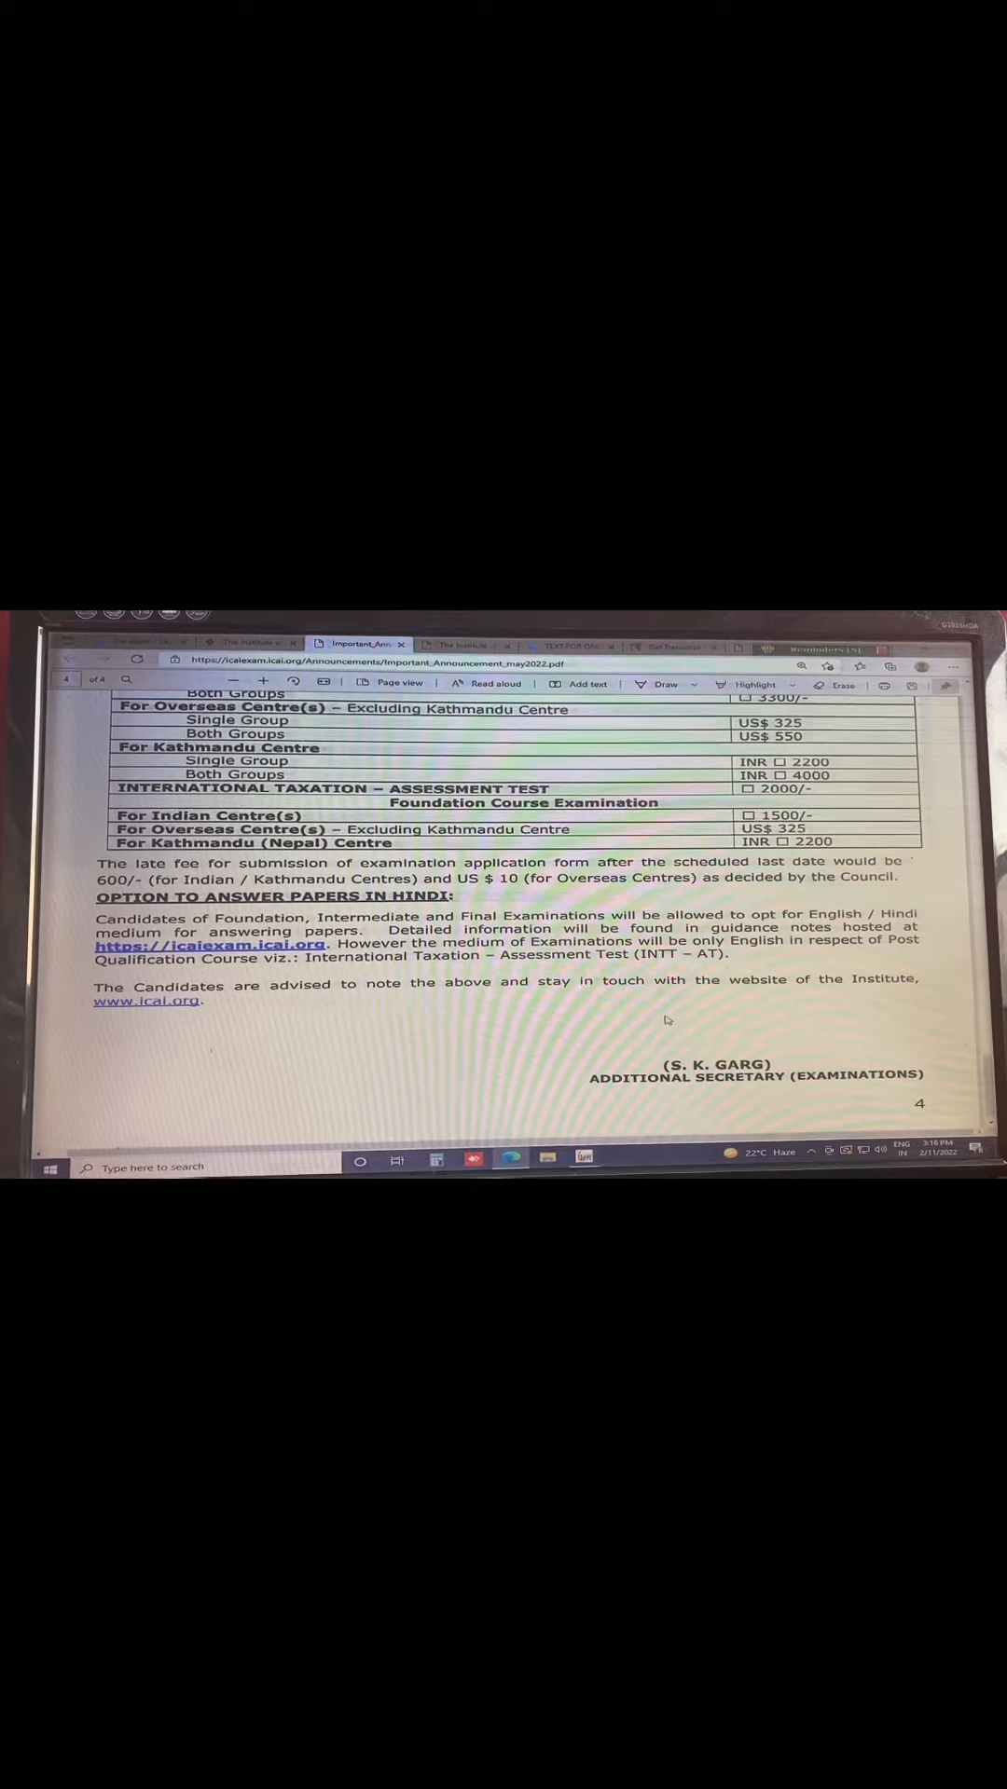
scroll("down", 3)
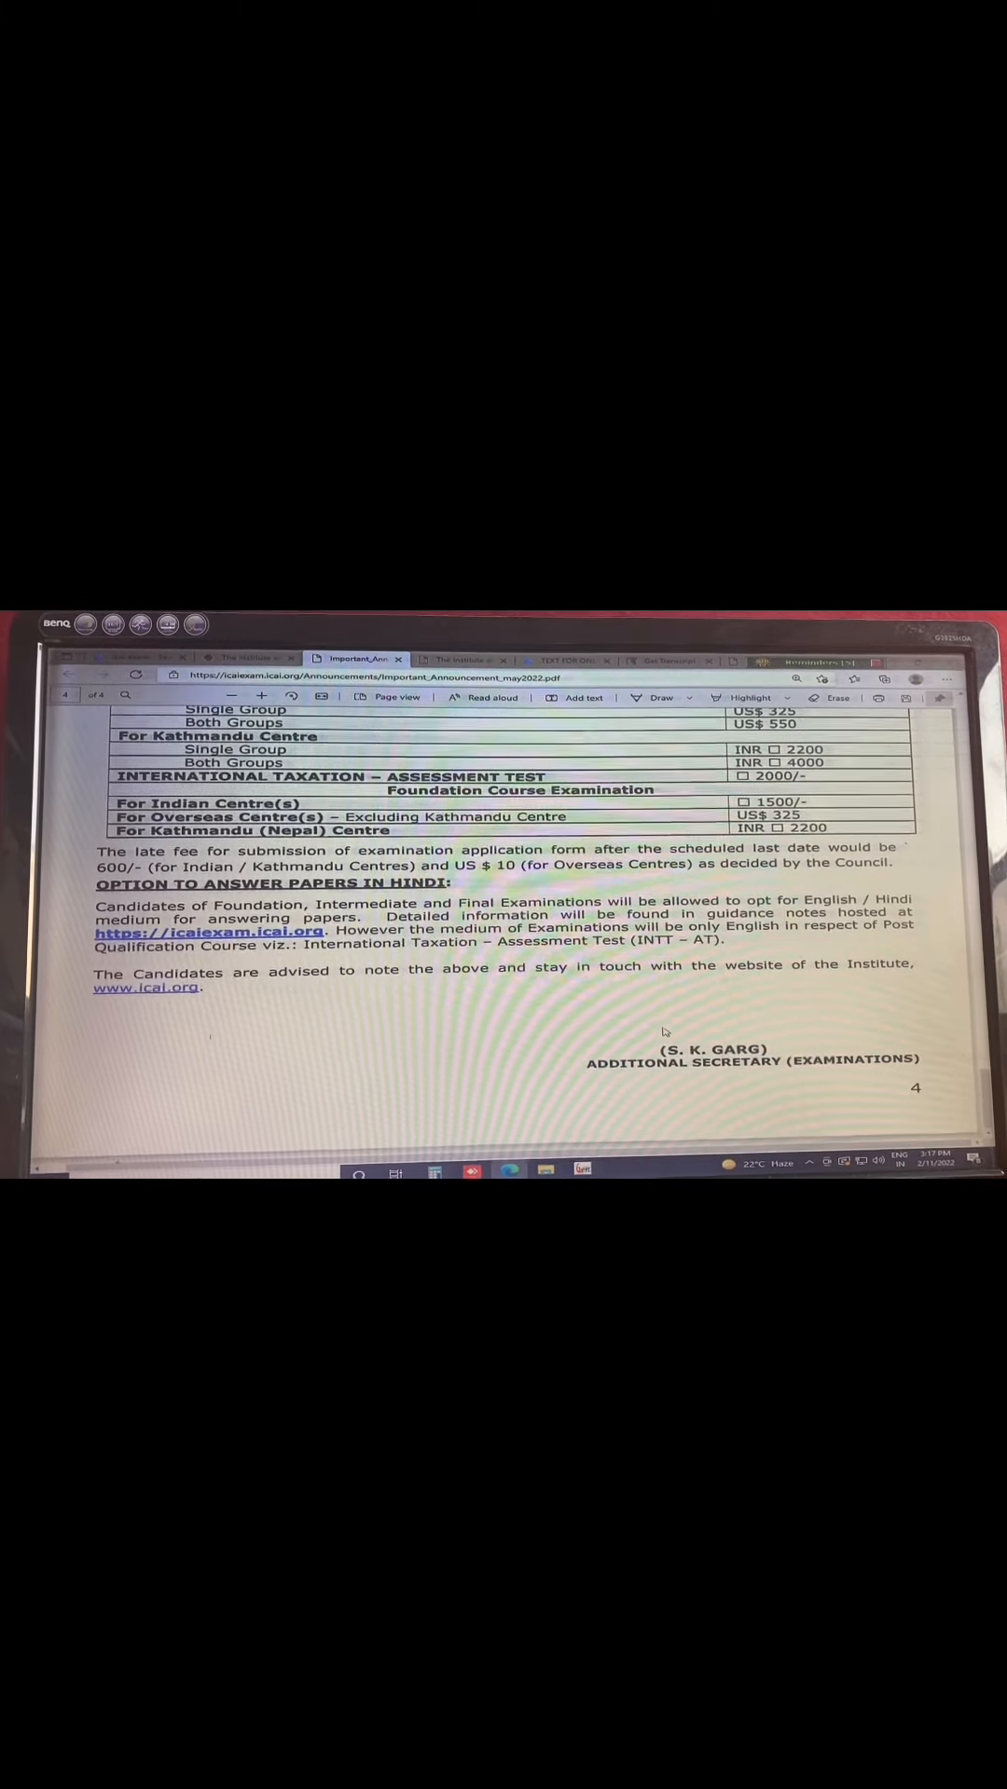